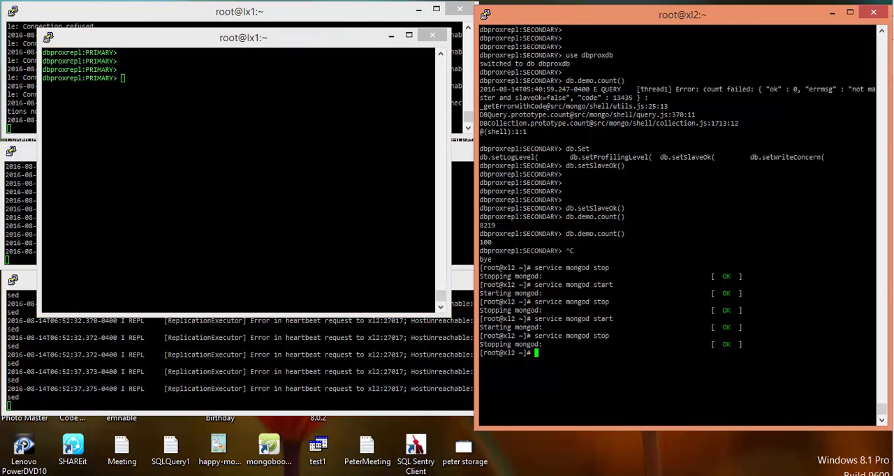
# Start mongod on lx2 and run rs.status() on the primary to list primary, secondary and arbiter
pyautogui.write('service mongod start')
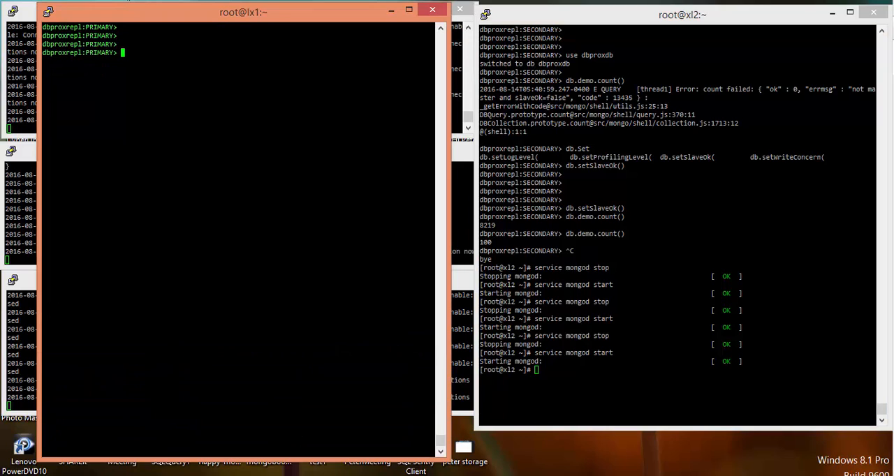
pyautogui.write('rs.ststa')
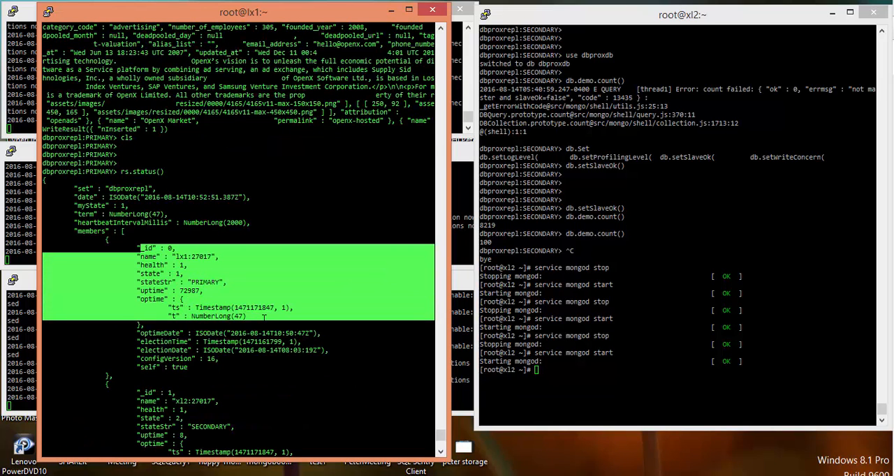
pyautogui.scroll(-3)
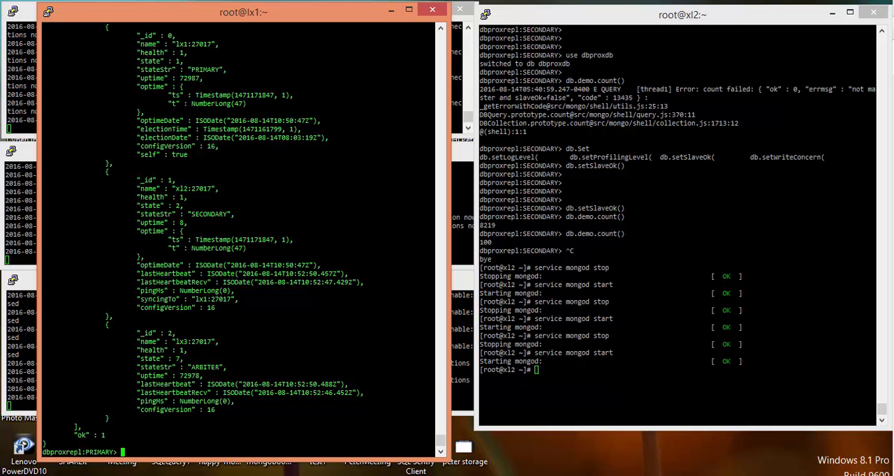
# Run rs.config() and read getLastErrorDefaults w: 1, wtimeout: 0 in the settings block
pyautogui.write('r')
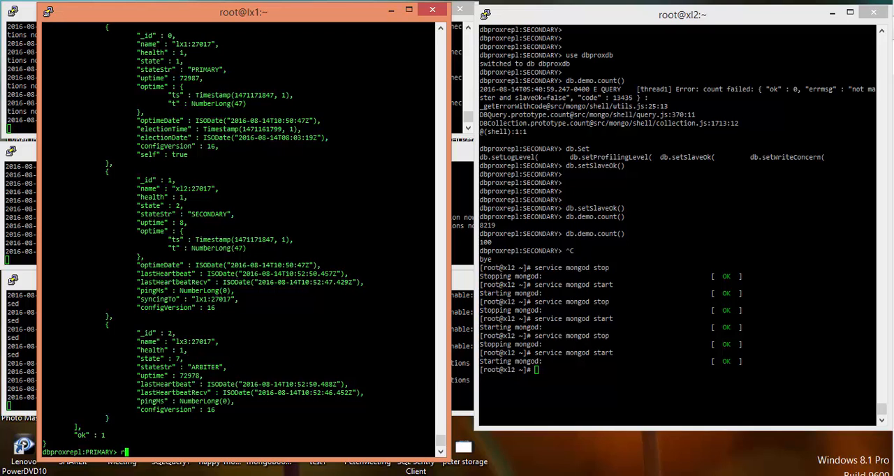
pyautogui.write('rs.config')
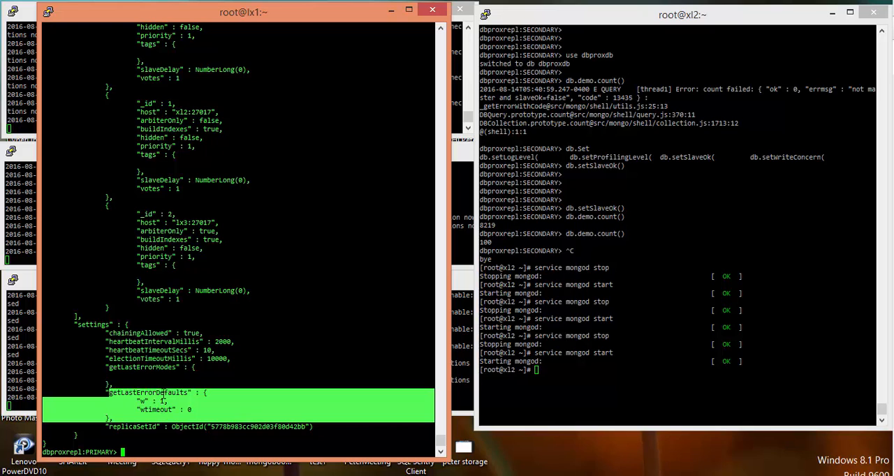
pyautogui.click(677, 11)
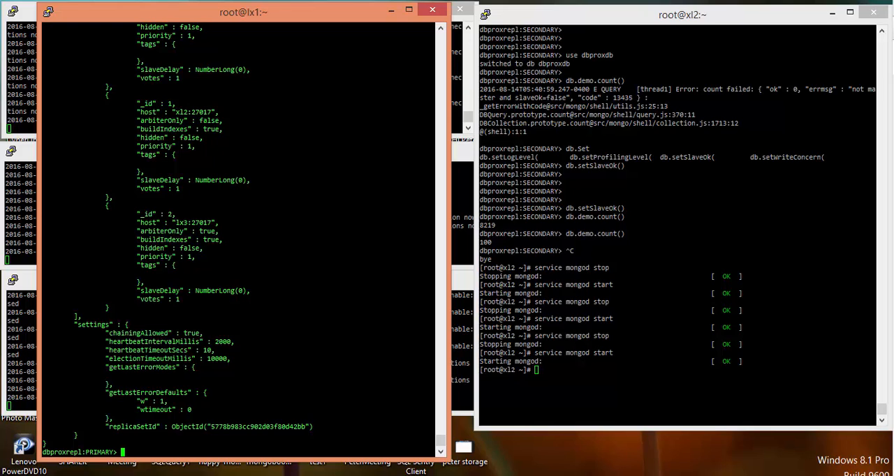
# Stop mongod on lx2, then insert the Openx document into db.demo returning nInserted 1
pyautogui.write('service mongod start')
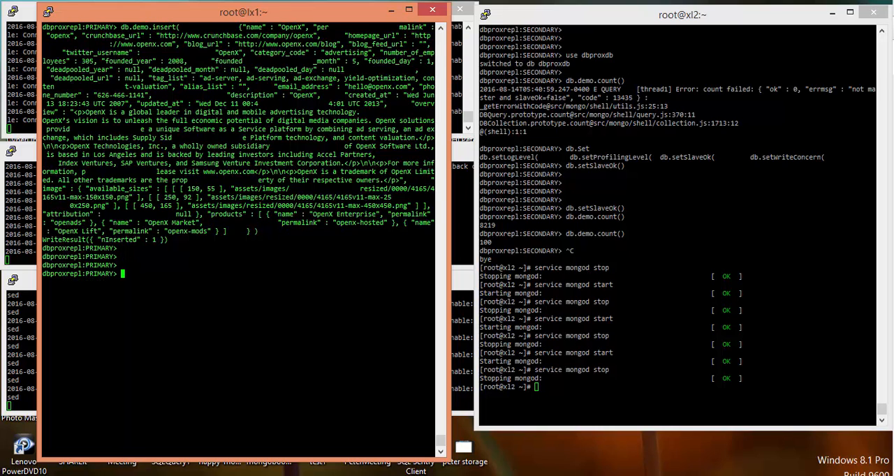
# Restart mongod on lx2 and load the replica set config into $cfg via rs.config()
pyautogui.write('service mongod start')
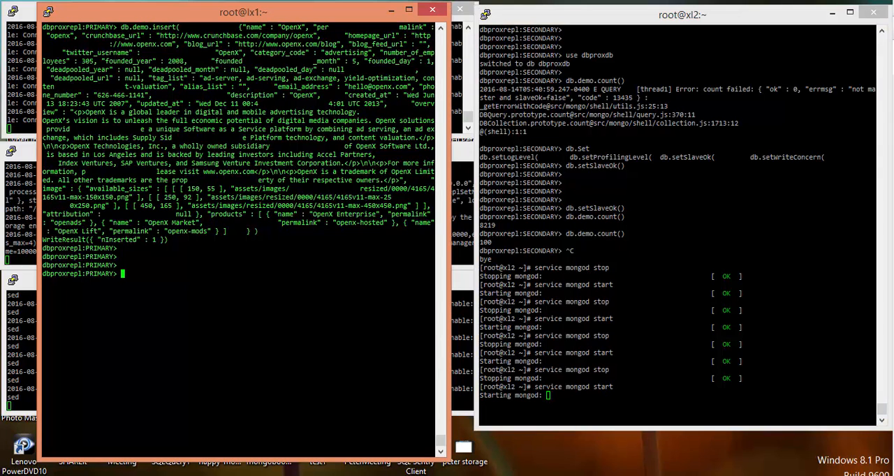
pyautogui.write('$cfg')
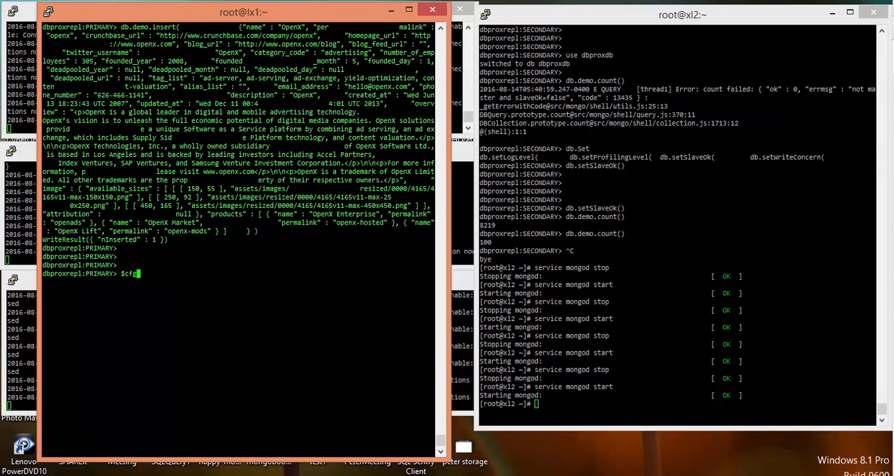
pyautogui.write('=r')
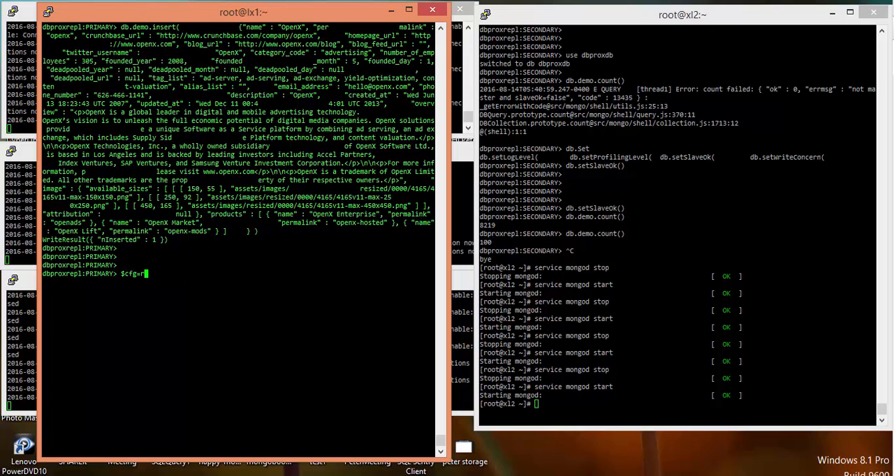
pyautogui.write('config')
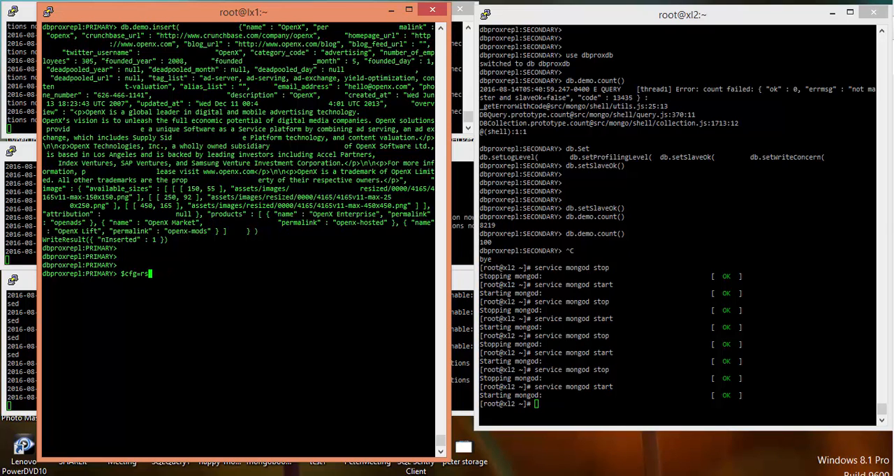
pyautogui.write('.config()')
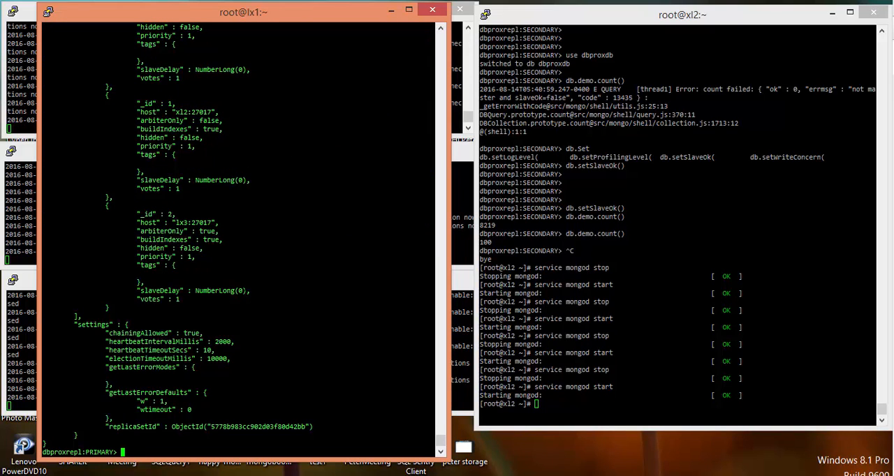
# Set $cfg.settings.getLastErrorDefaults to {w: 2, wtimeout: 5000}
pyautogui.write('$cf')
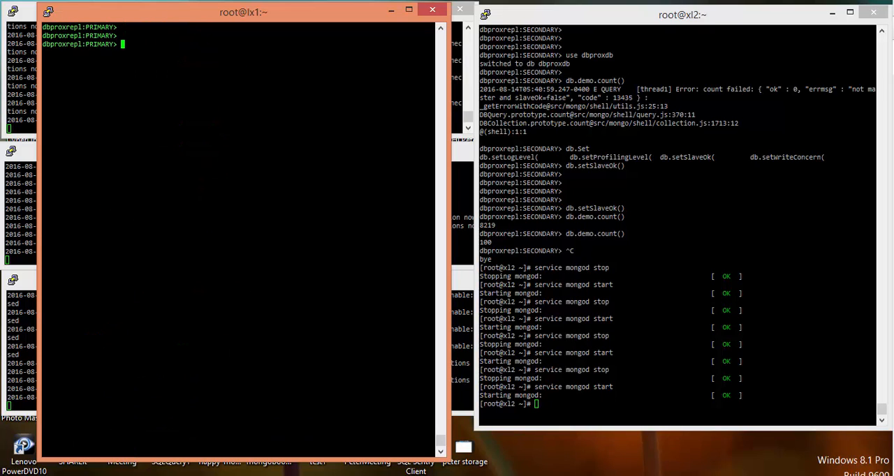
pyautogui.write('$cfg.')
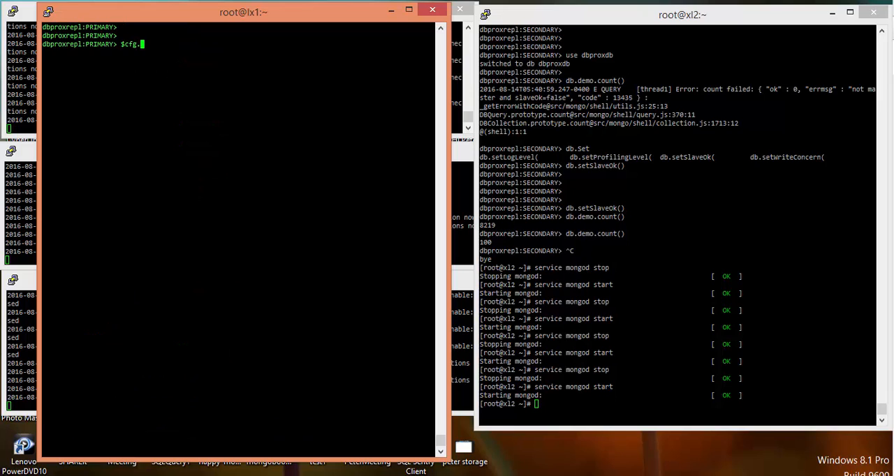
pyautogui.write('settings')
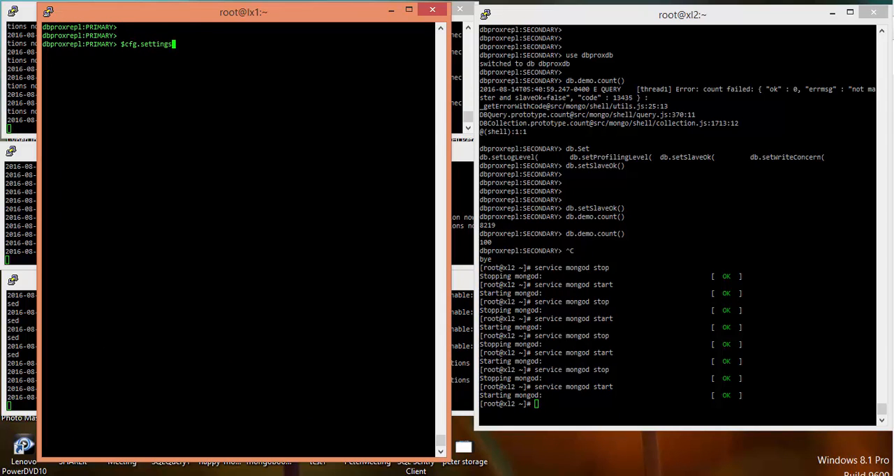
pyautogui.write('.last')
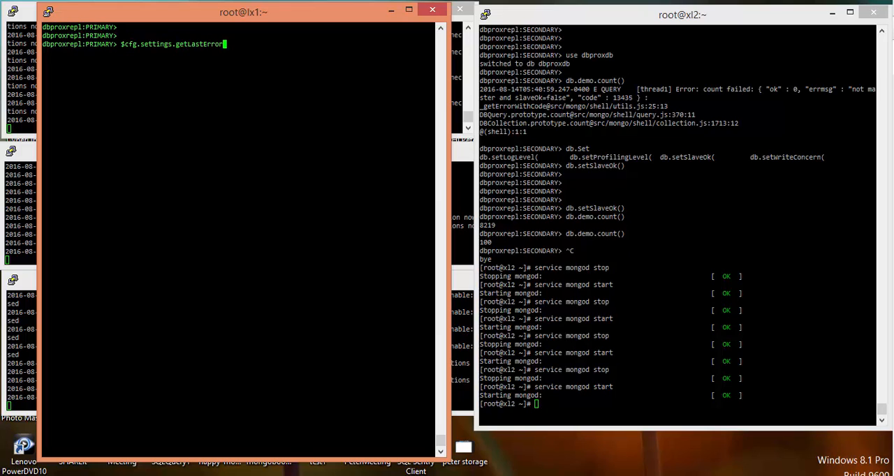
pyautogui.write('Defaults')
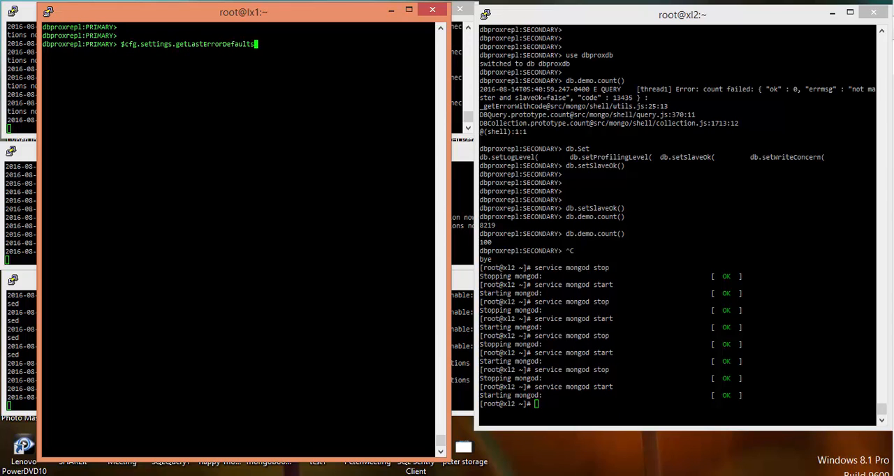
pyautogui.write('= {}')
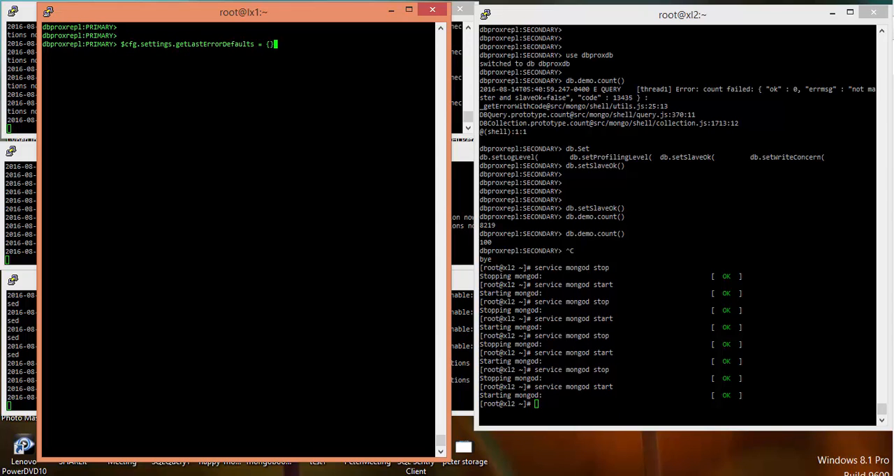
pyautogui.write('w')
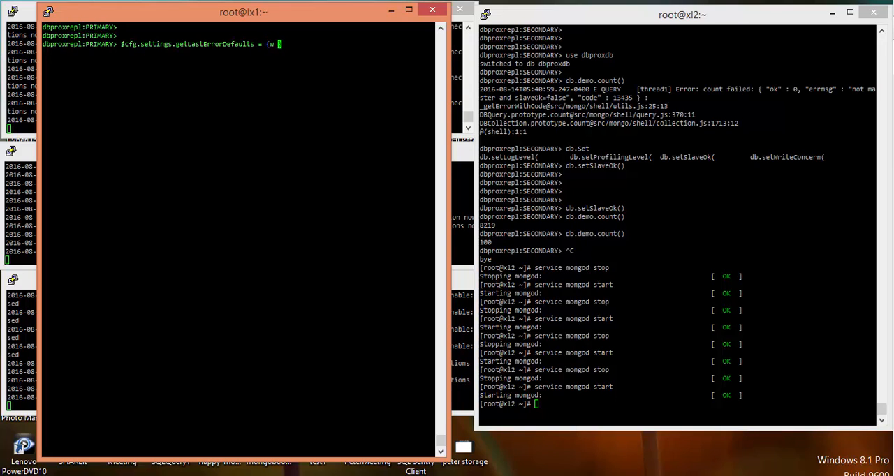
pyautogui.write(': 2')
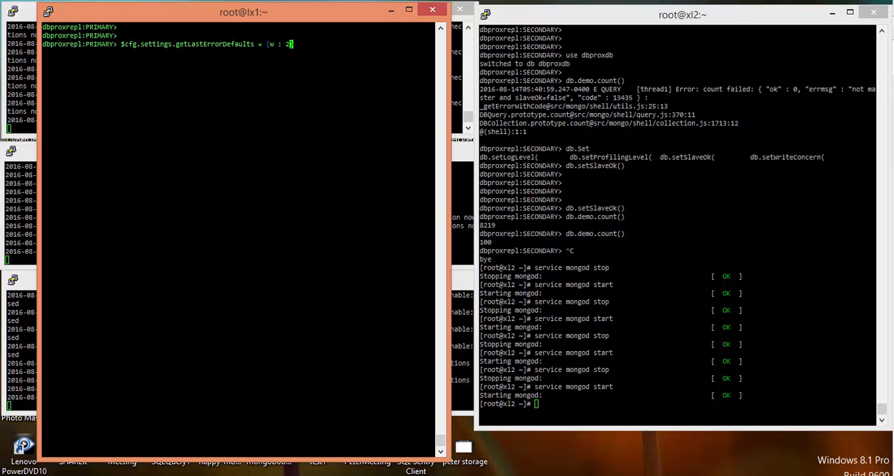
pyautogui.write(', wtime')
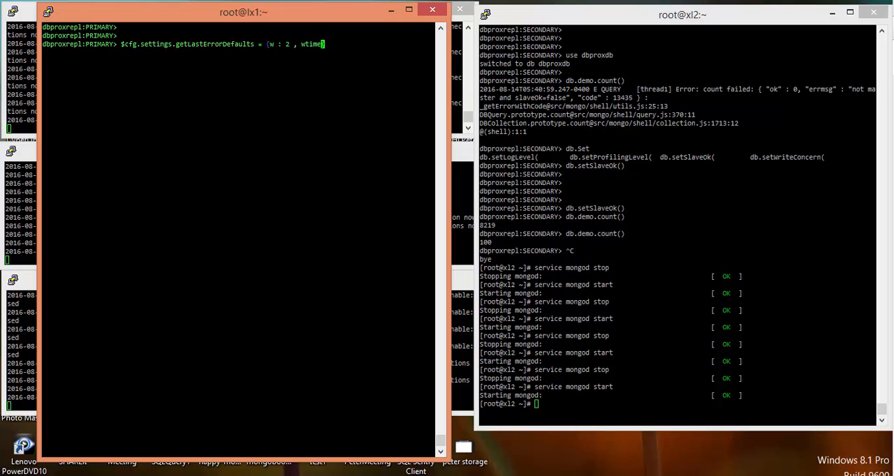
pyautogui.write('ut : 5000')
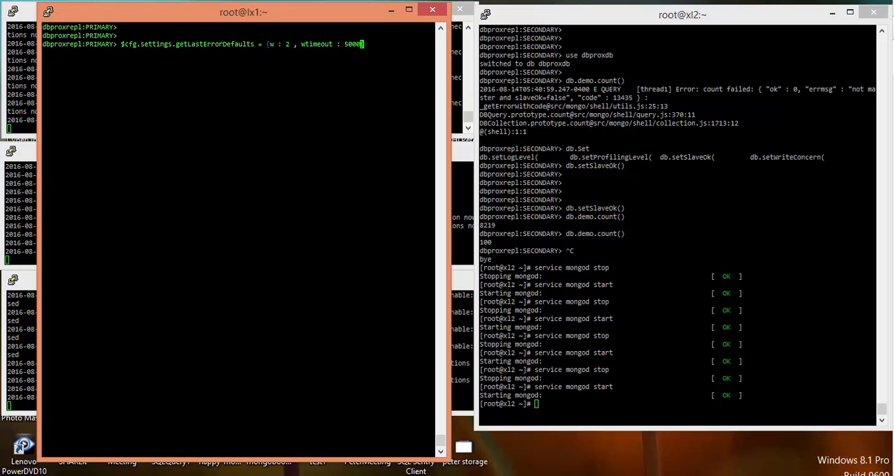
pyautogui.write('}')
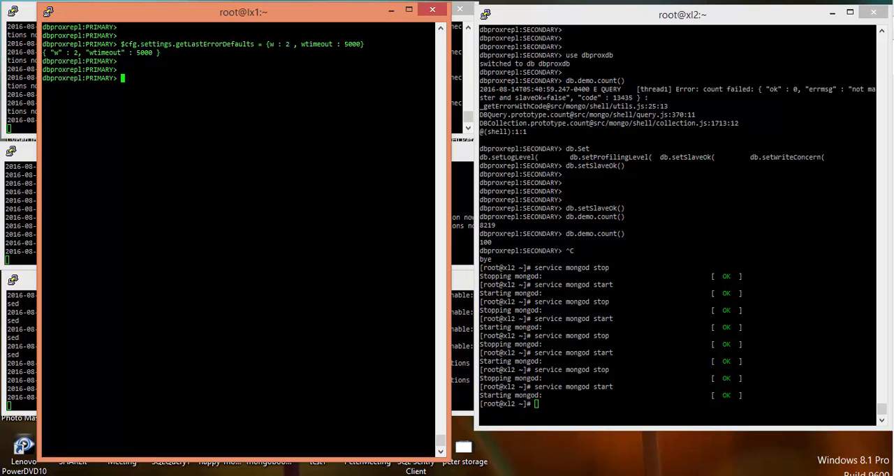
# Apply the new configuration with rs.reconfig($cfg)
pyautogui.write('rs.reconfig(')
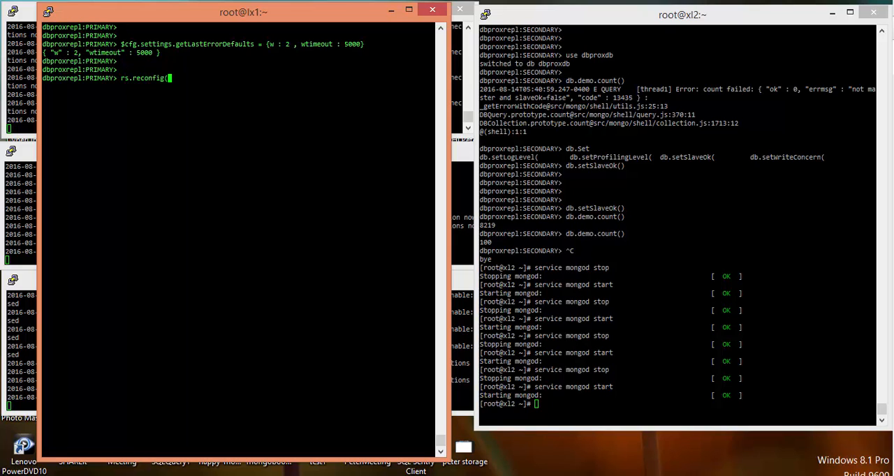
pyautogui.write('$cfg')
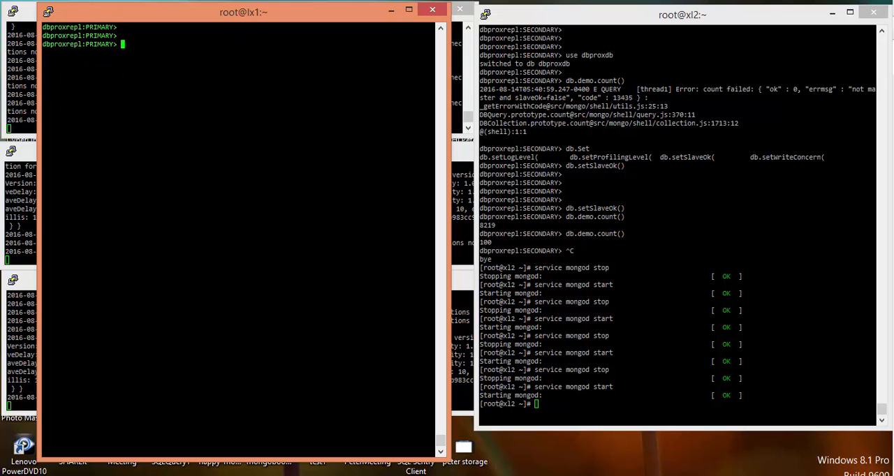
# Run rs.config() to confirm getLastErrorDefaults w: 2 / wtimeout 5000, then insert an Openx document with nInserted 1
pyautogui.write('r')
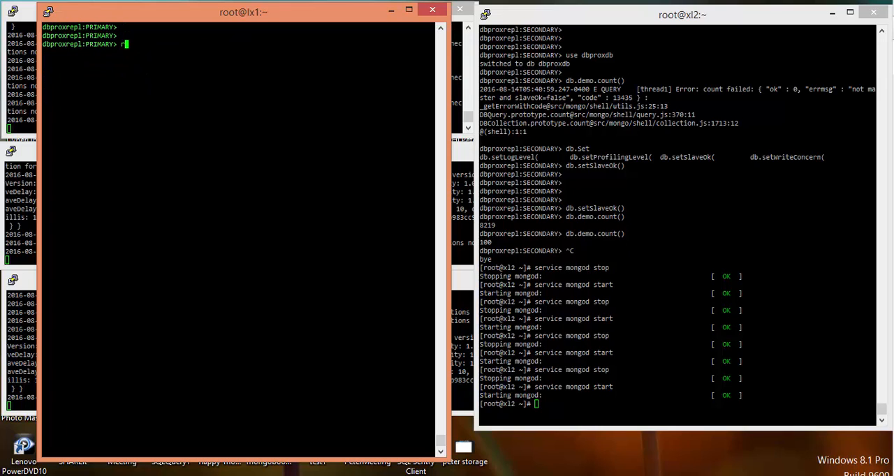
pyautogui.write('s.config()')
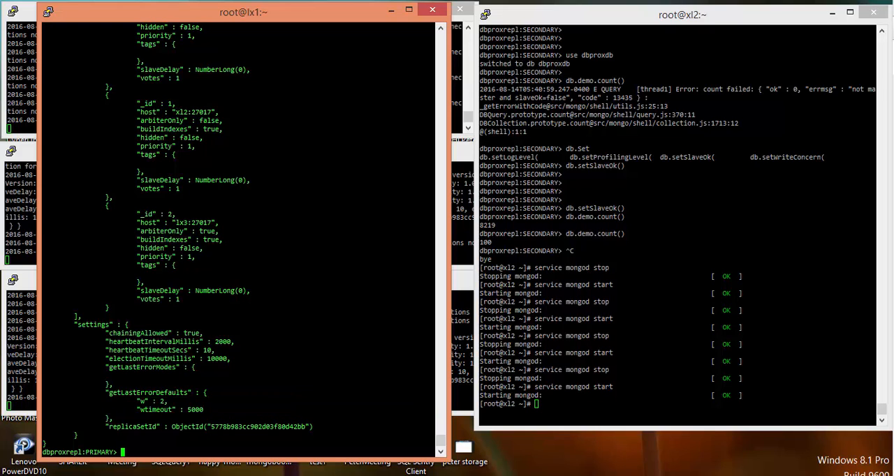
pyautogui.write('rs.config()')
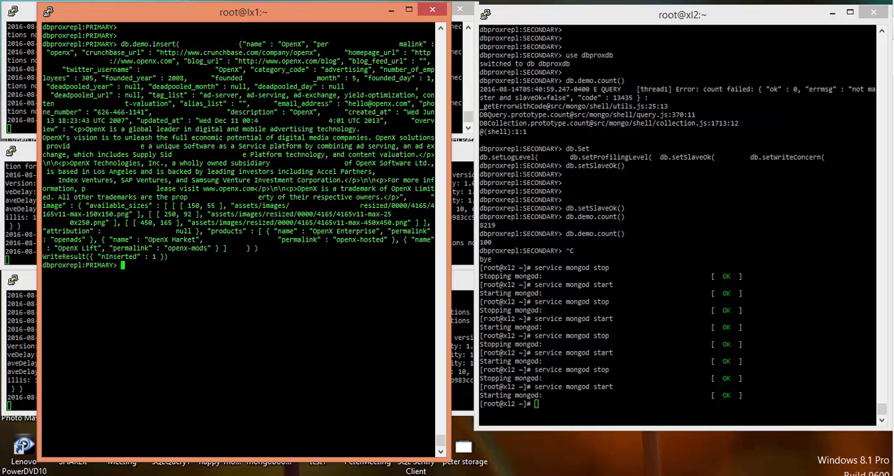
# Stop mongod on lx2 and rerun the Openx insert on lx1, getting a writeConcernError replication timeout
pyautogui.write('service mongod start')
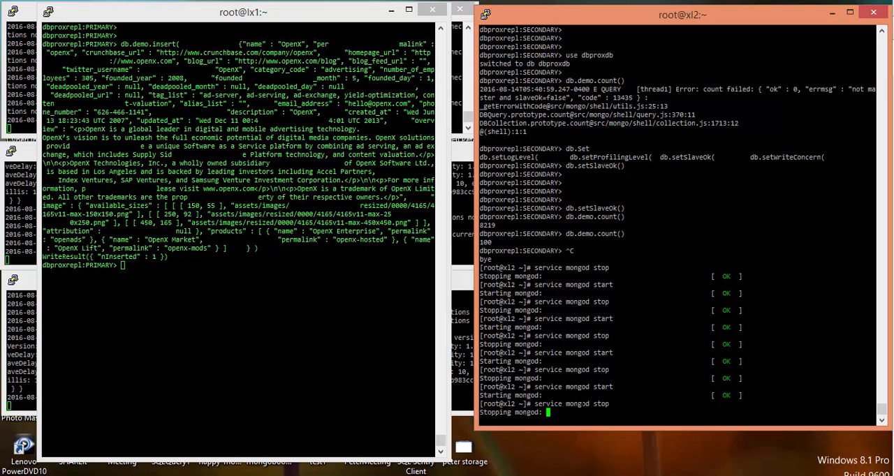
pyautogui.click(244, 11)
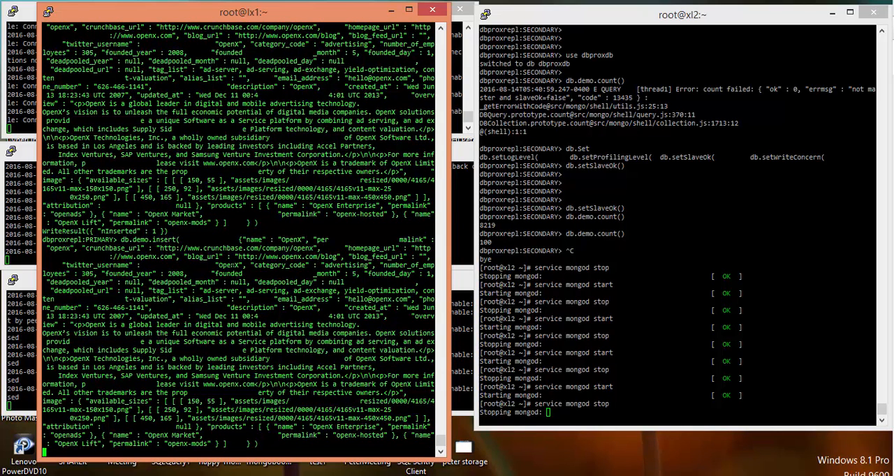
pyautogui.press('Return')
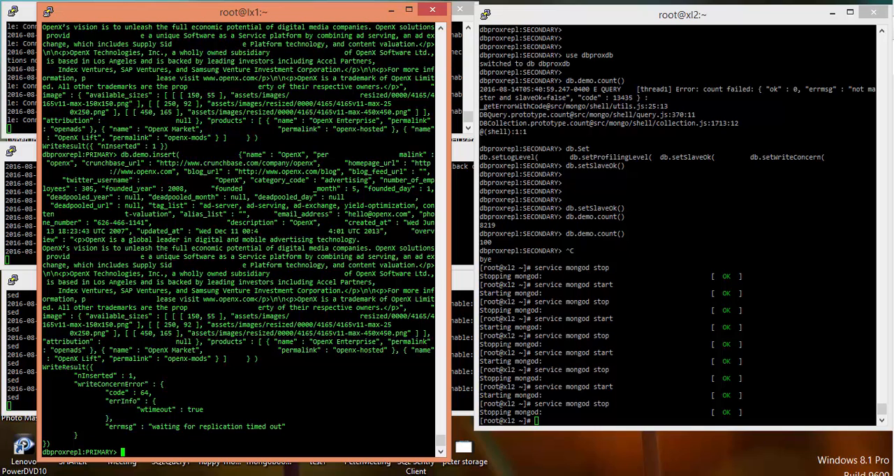
# Start mongod on lx2 again with service mongod start after the timed-out insert
pyautogui.write('service mongod start')
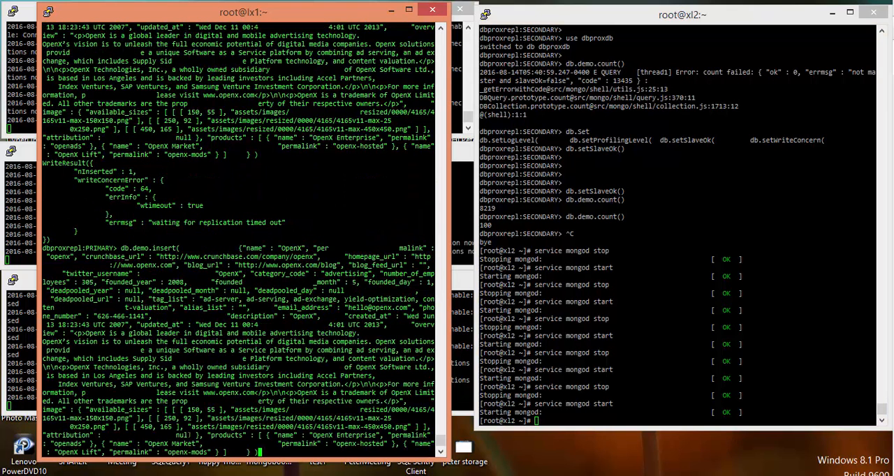
pyautogui.scroll(-3)
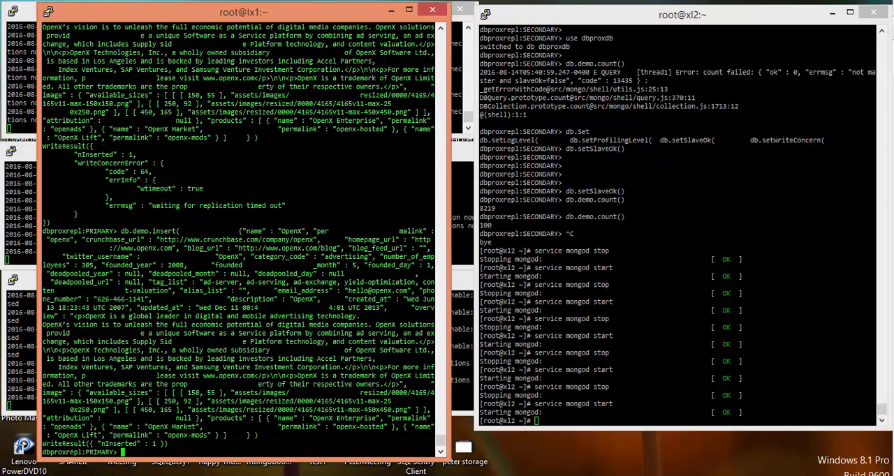